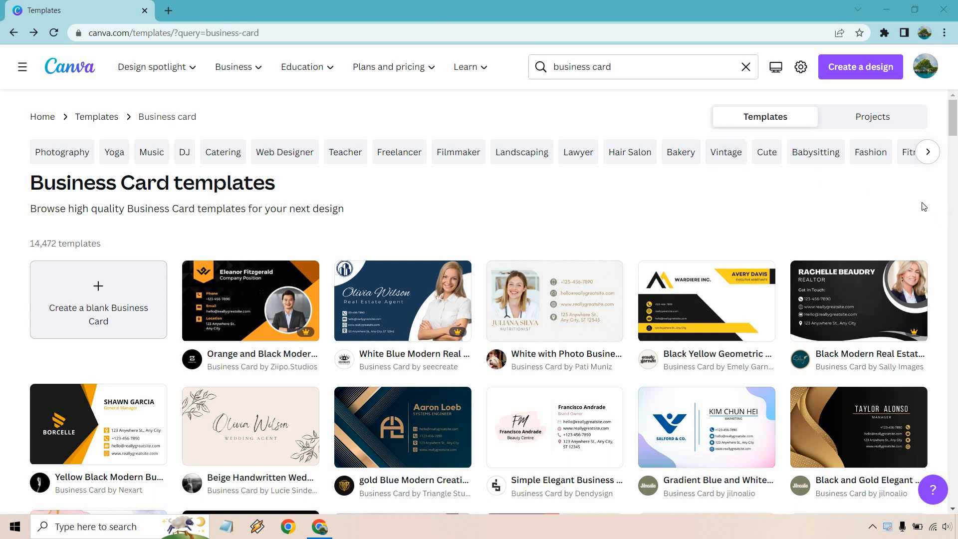
Browse the business card templates and start the Beige Professional Modern Real Estate card.
{"action": "scroll", "scroll_direction": "down", "scroll_amount": 3}
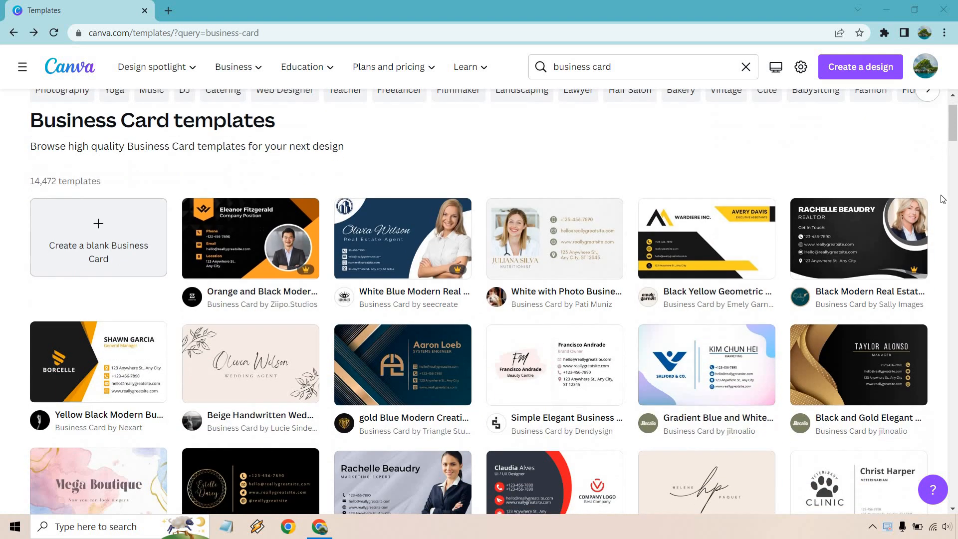
{"action": "scroll", "scroll_direction": "down", "scroll_amount": 3}
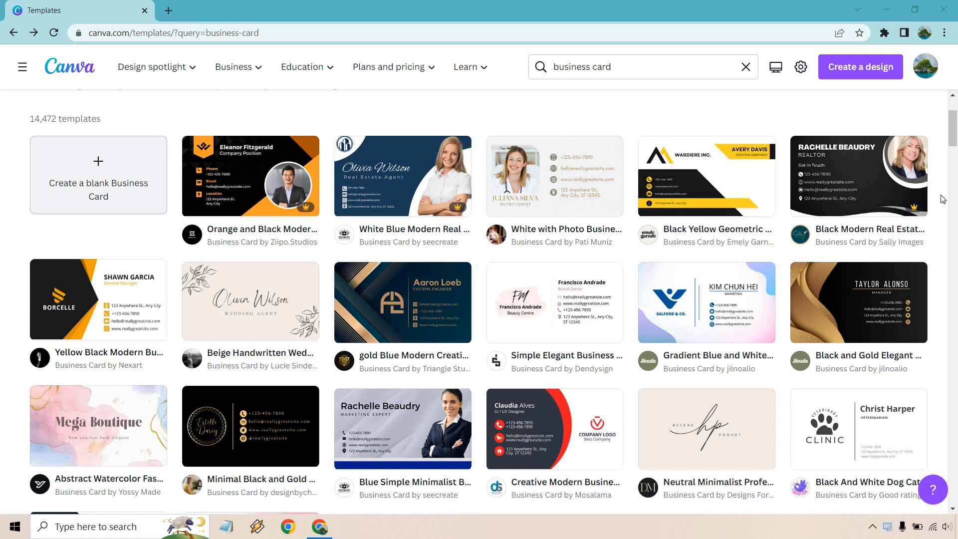
{"action": "mouse_move", "coordinate": [428, 203]}
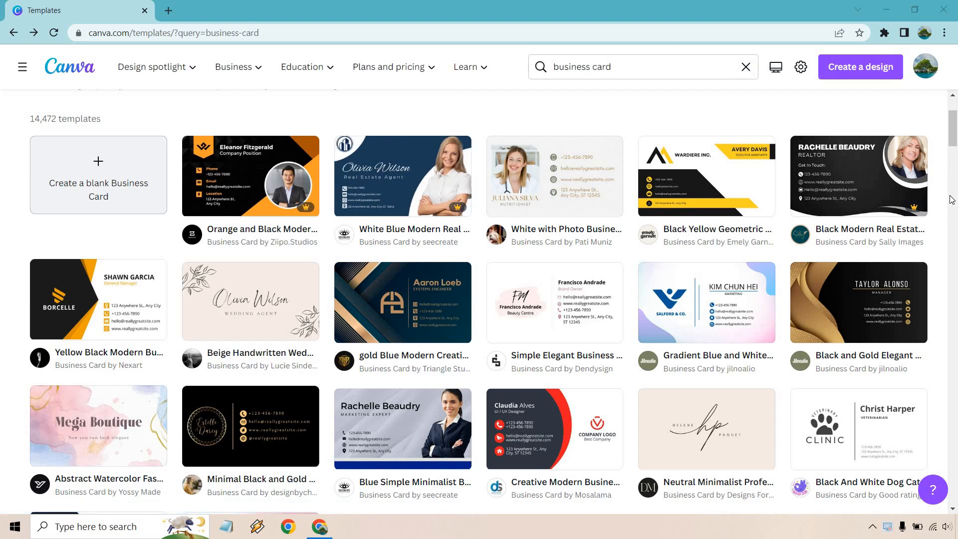
{"action": "scroll", "scroll_direction": "down", "scroll_amount": 3}
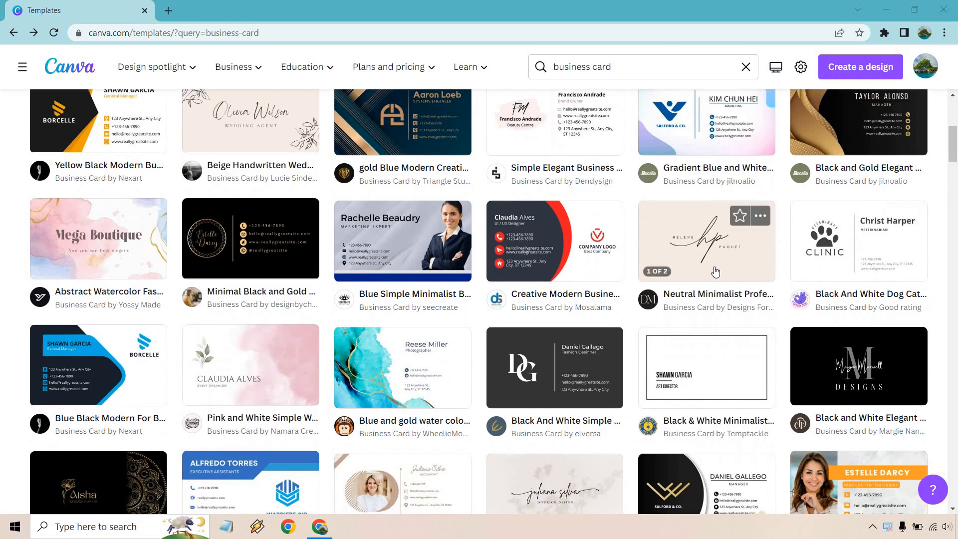
{"action": "mouse_move", "coordinate": [715, 272]}
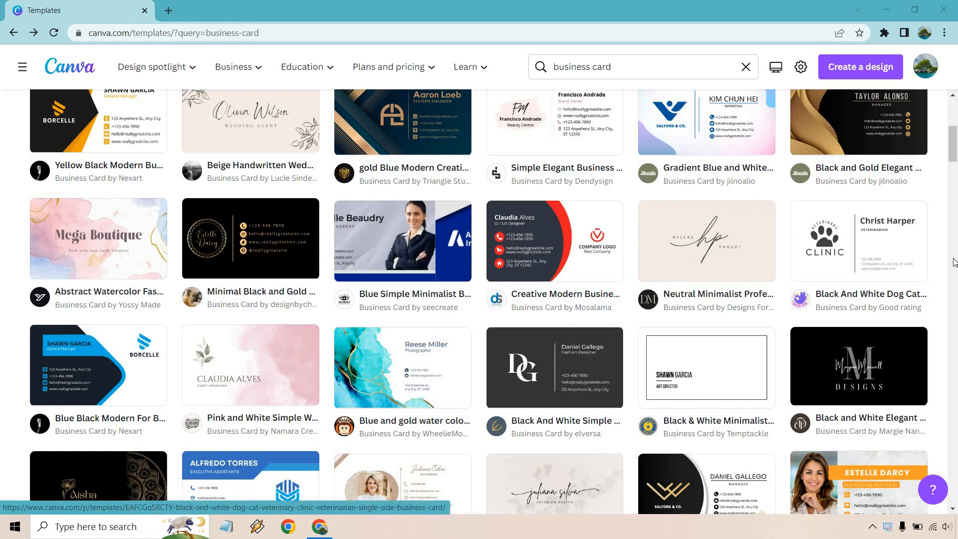
{"action": "scroll", "scroll_direction": "down", "scroll_amount": 3}
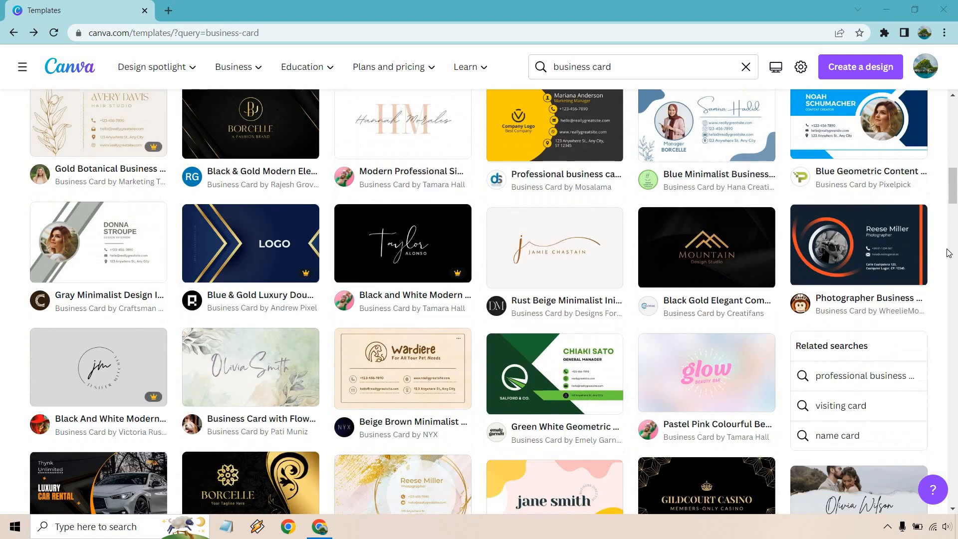
{"action": "scroll", "scroll_direction": "down", "scroll_amount": 3}
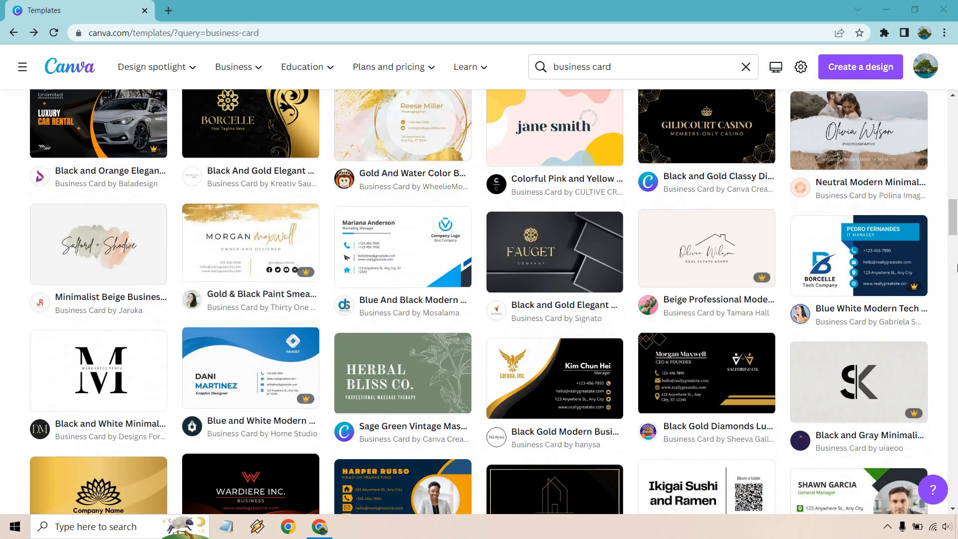
{"action": "mouse_move", "coordinate": [707, 254]}
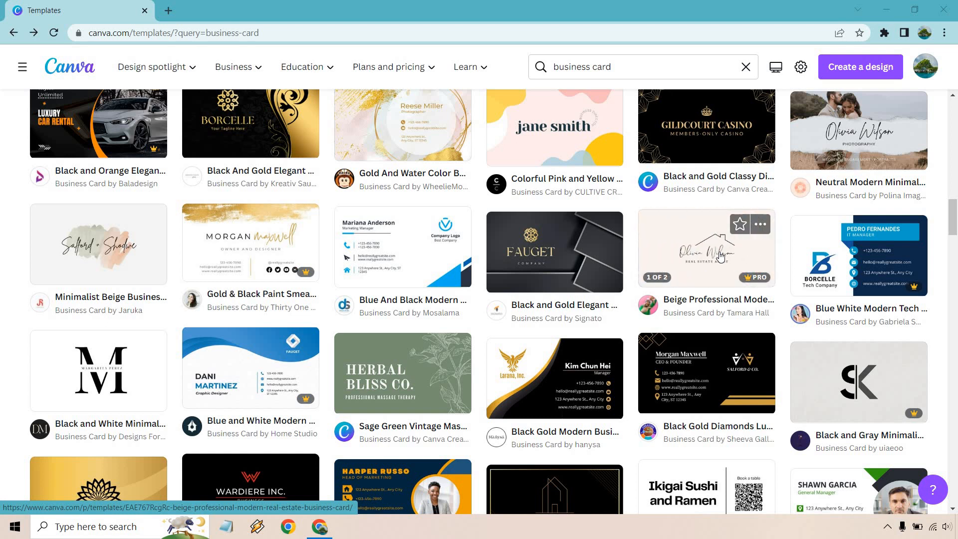
{"action": "left_click", "coordinate": [705, 249]}
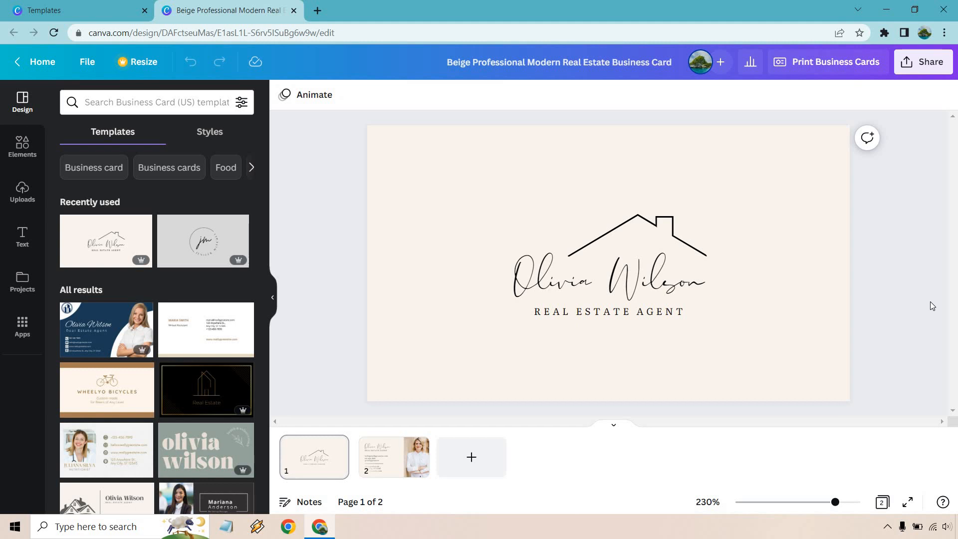
{"action": "mouse_move", "coordinate": [937, 303]}
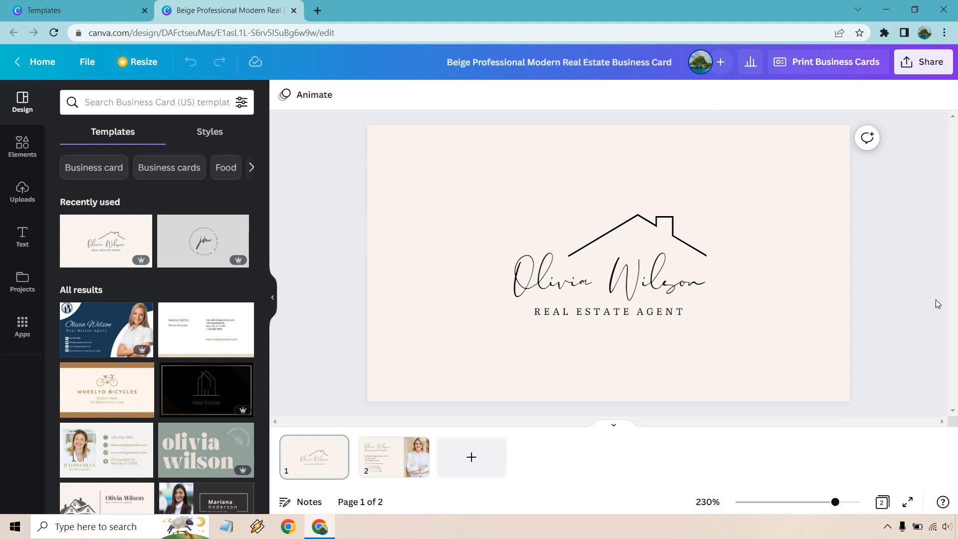
{"action": "mouse_move", "coordinate": [393, 455]}
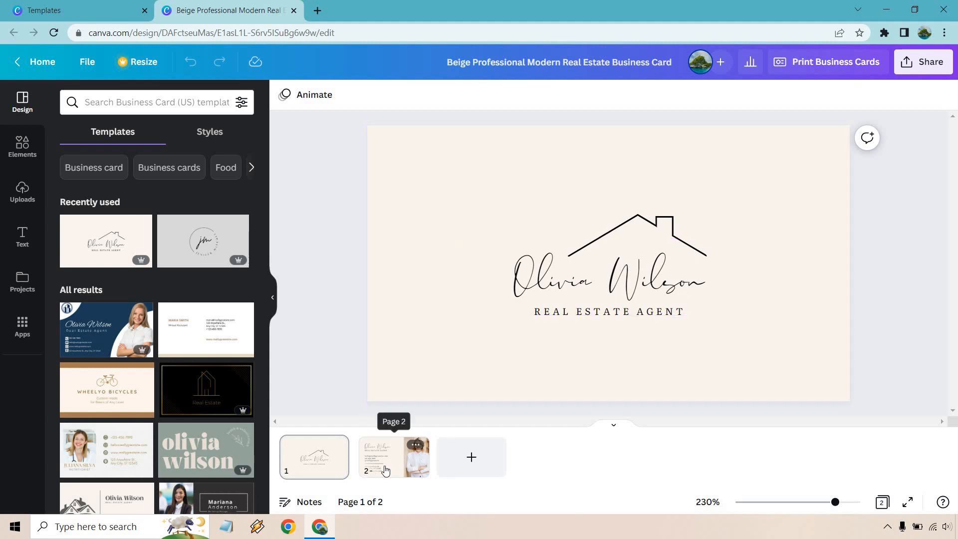
Check both pages, then select the Olivia Wilson name and REAL ESTATE AGENT wording on page 1 for editing.
{"action": "left_click", "coordinate": [393, 457]}
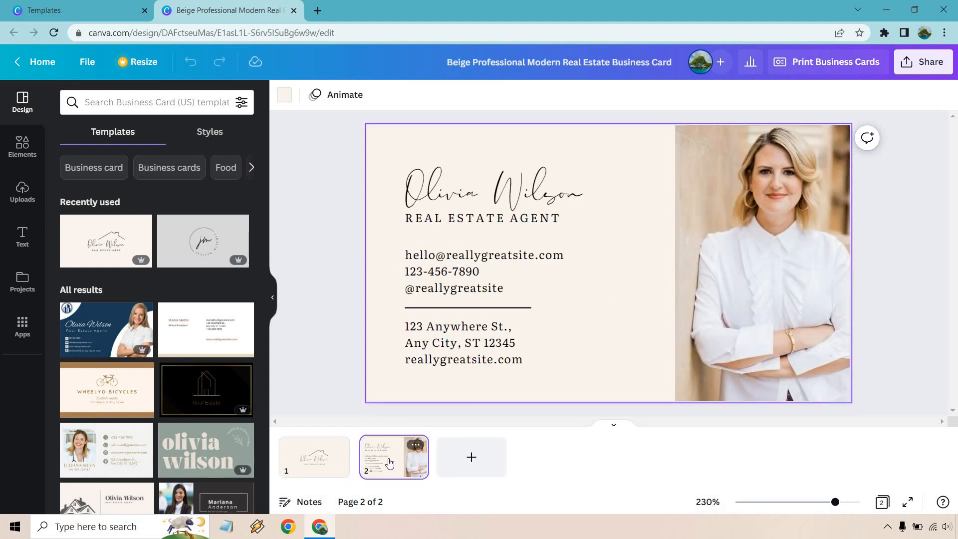
{"action": "left_click", "coordinate": [313, 457]}
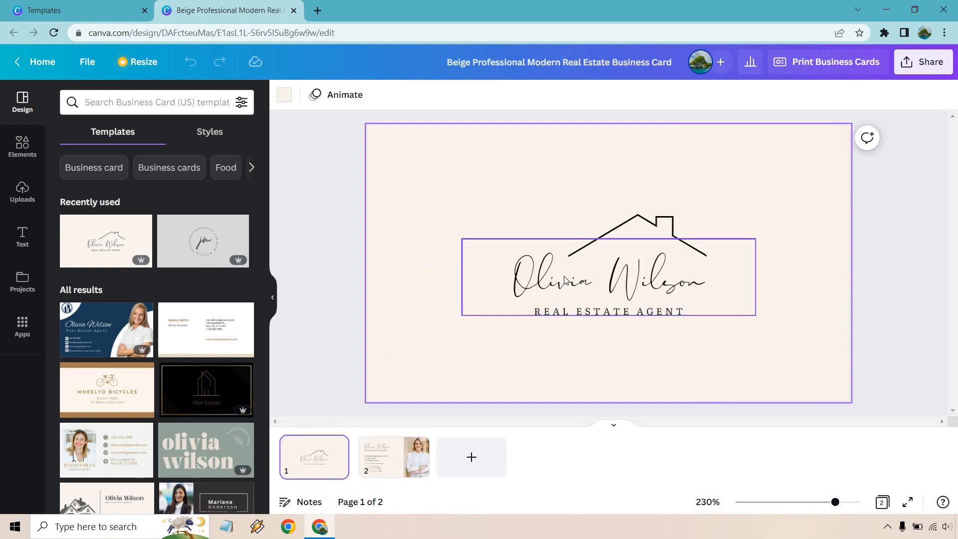
{"action": "left_click", "coordinate": [608, 276]}
{"action": "type", "text": "James Canzanella"}
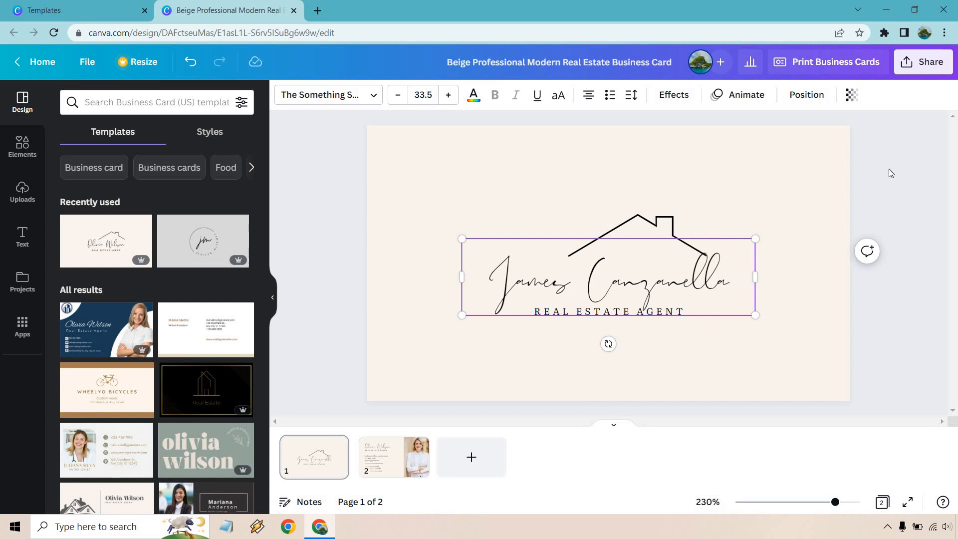
{"action": "left_click", "coordinate": [889, 173]}
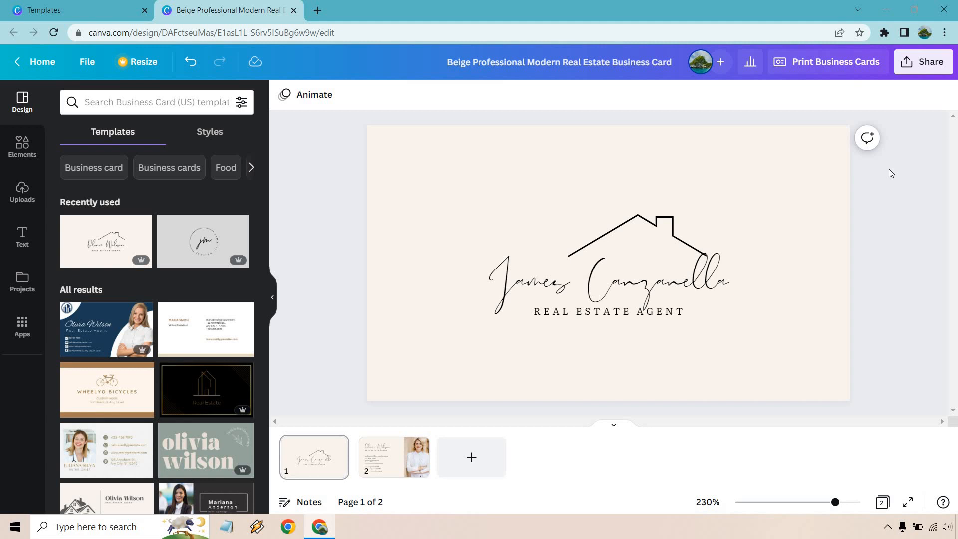
{"action": "left_click", "coordinate": [604, 281]}
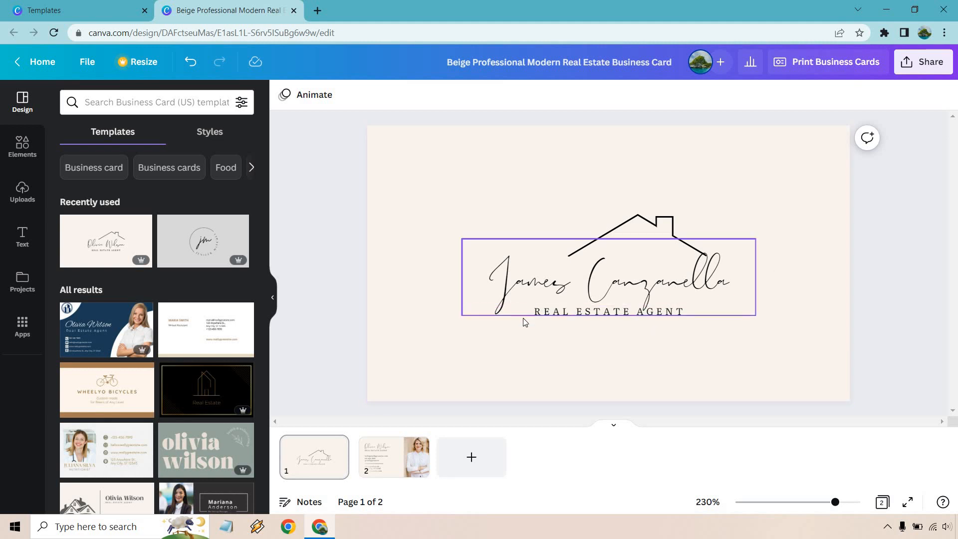
{"action": "double_click", "coordinate": [608, 312]}
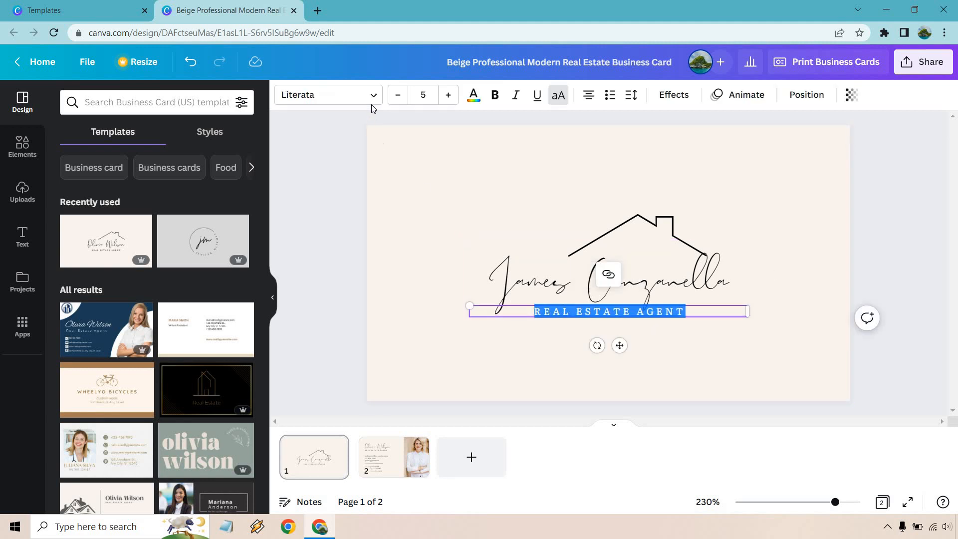
{"action": "left_click", "coordinate": [327, 95]}
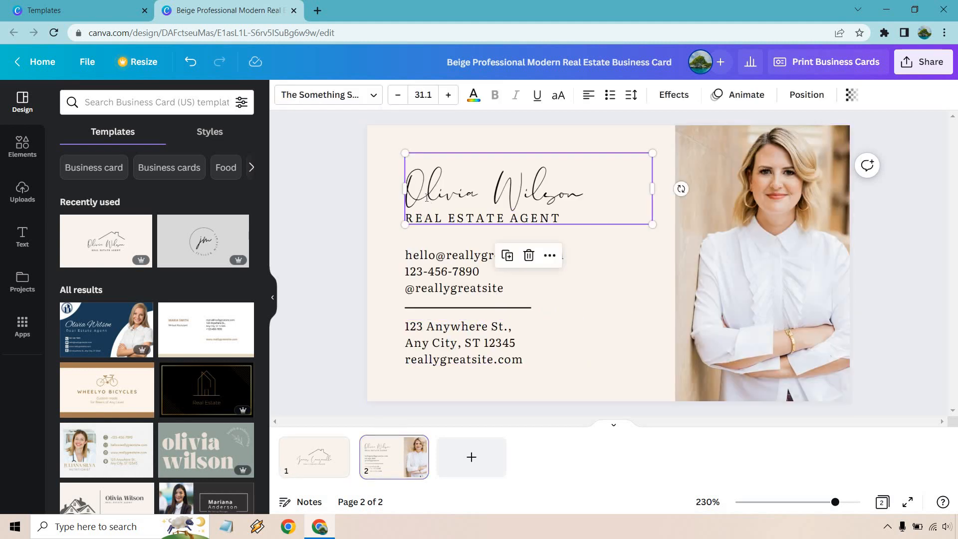
{"action": "type", "text": "James"}
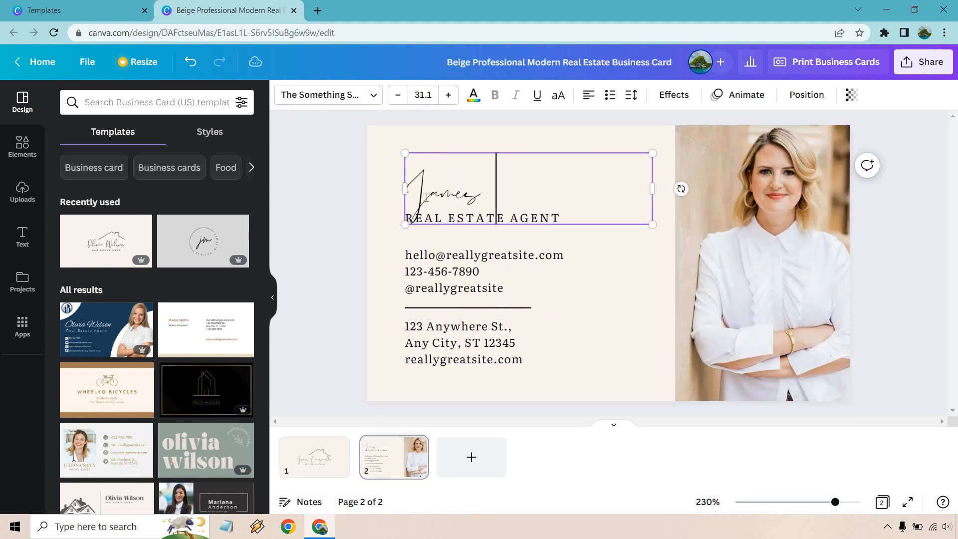
{"action": "type", "text": "Canzanella"}
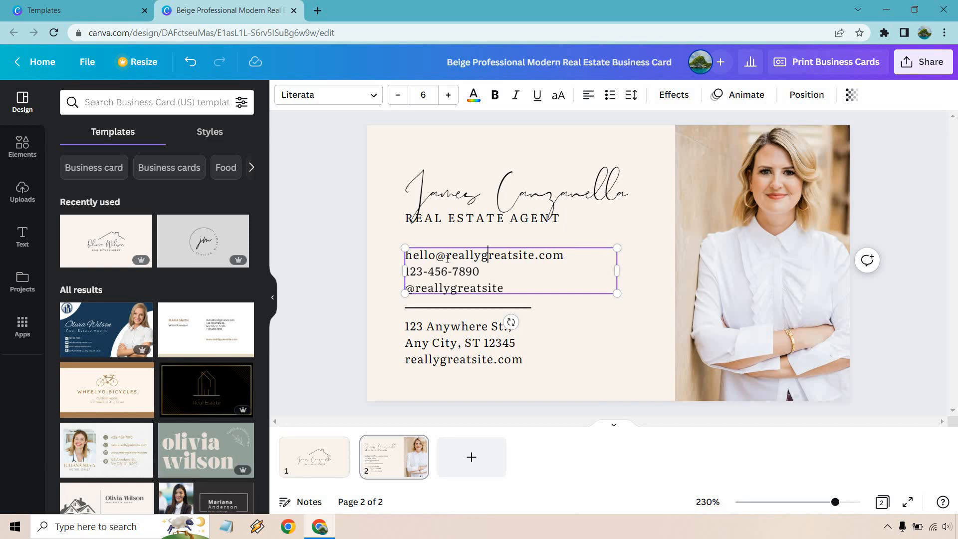
{"action": "double_click", "coordinate": [489, 254]}
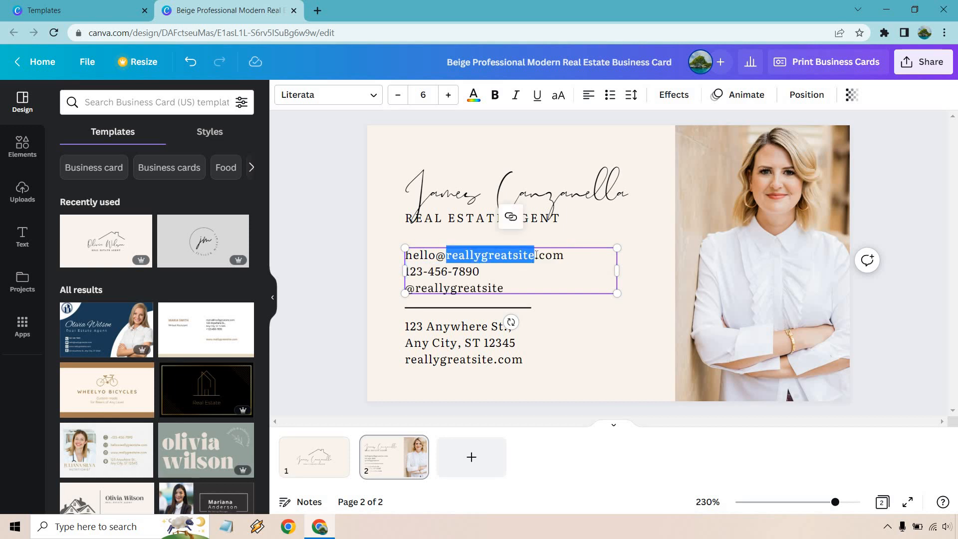
{"action": "type", "text": "yoursite"}
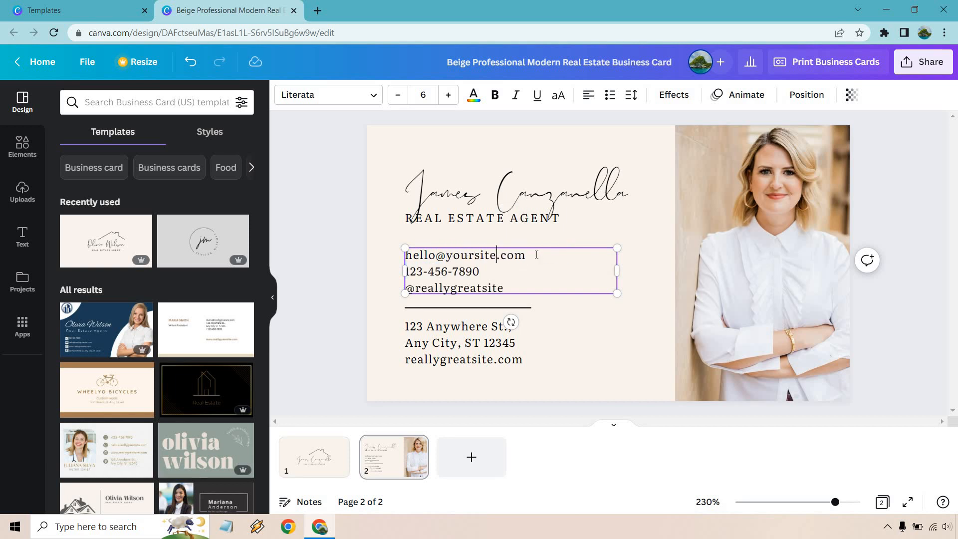
{"action": "mouse_move", "coordinate": [583, 366]}
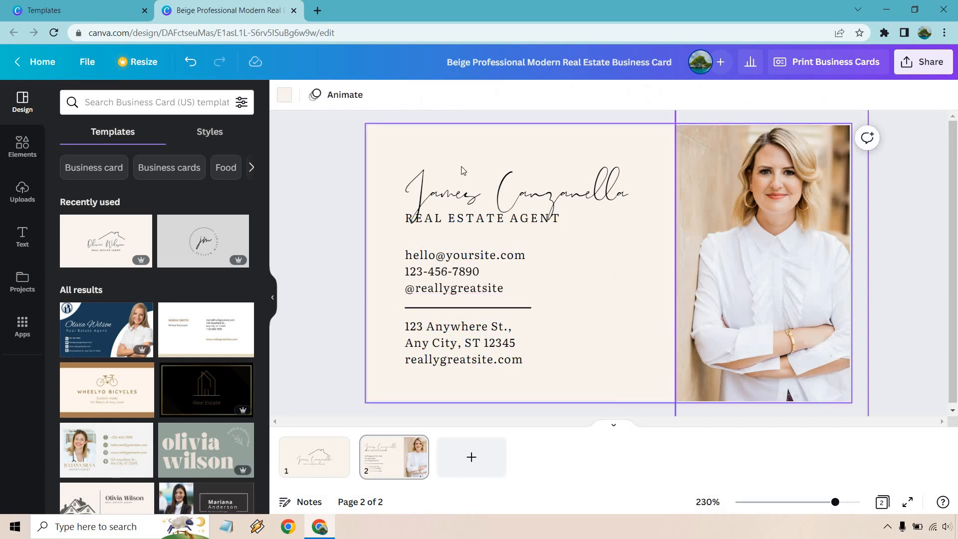
Swap James's blue-suit photo from Uploads into the photo frame and enlarge it to fill the right side.
{"action": "left_click", "coordinate": [22, 192]}
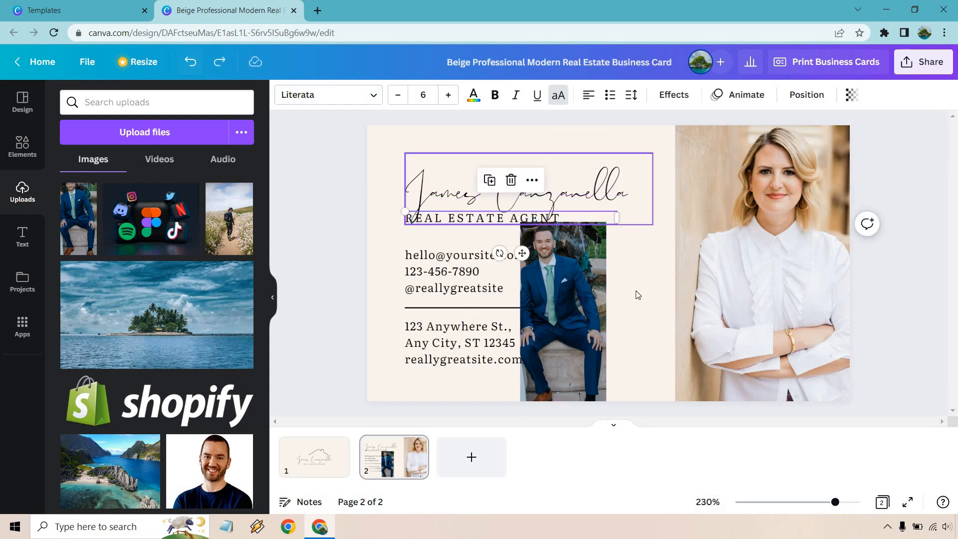
{"action": "left_click", "coordinate": [562, 311]}
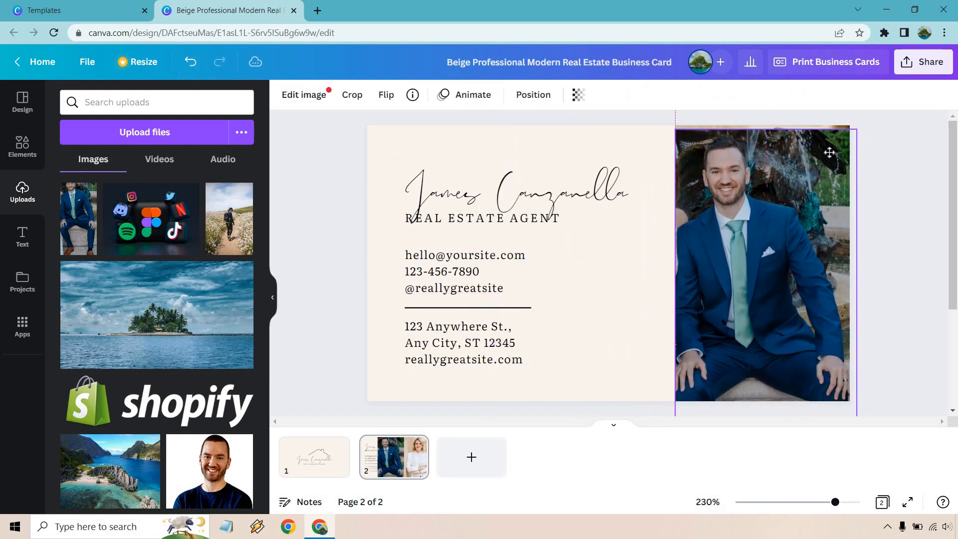
{"action": "left_click", "coordinate": [761, 262]}
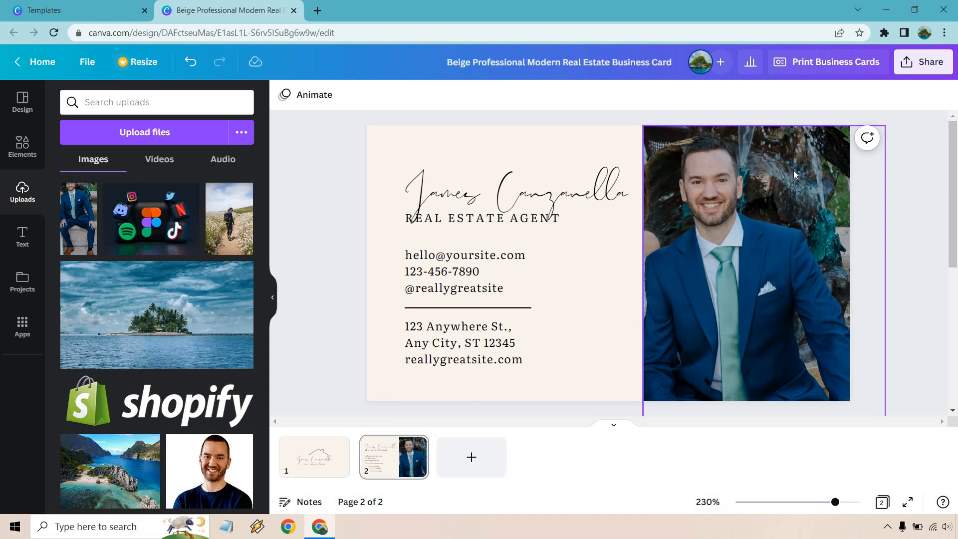
{"action": "left_click", "coordinate": [922, 234]}
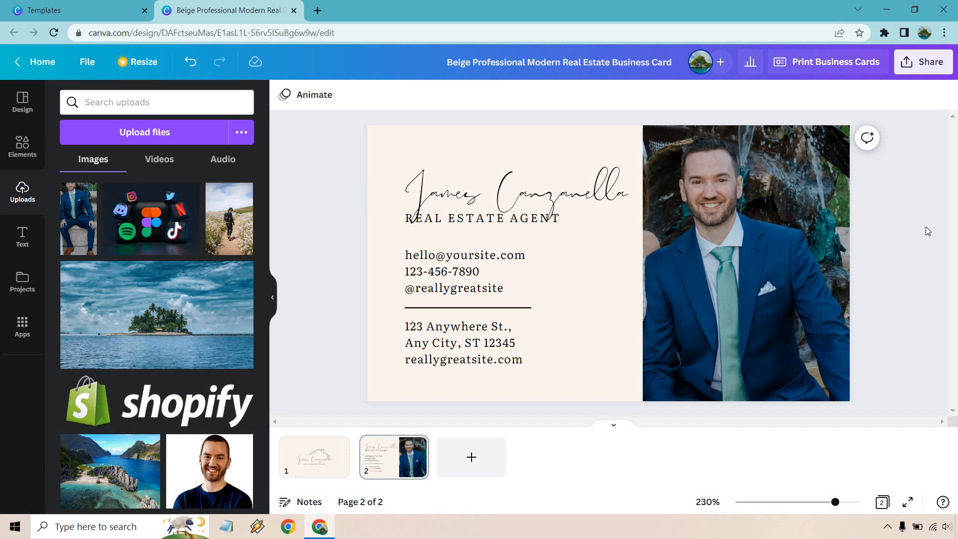
Review the page-1 card with the house logo and go back to the business card template gallery.
{"action": "left_click", "coordinate": [313, 456]}
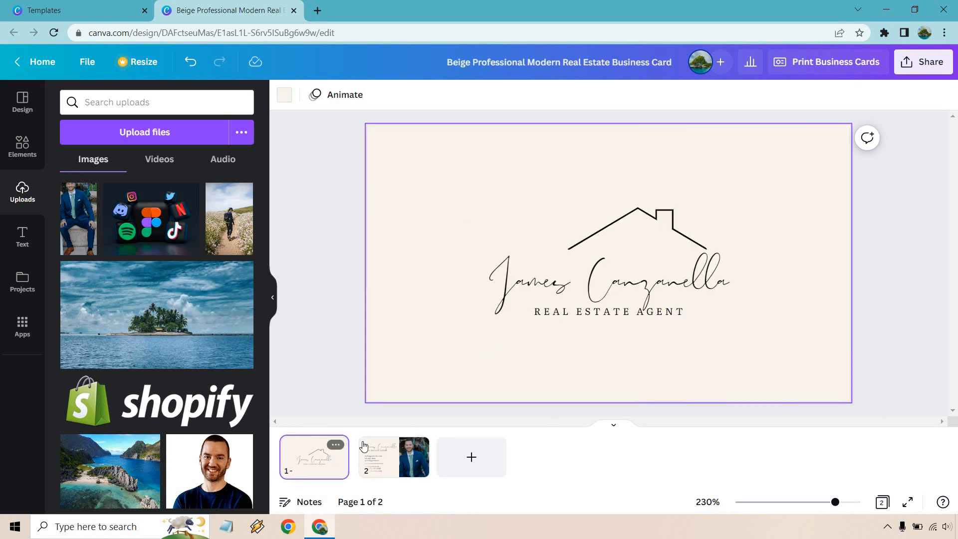
{"action": "mouse_move", "coordinate": [947, 254]}
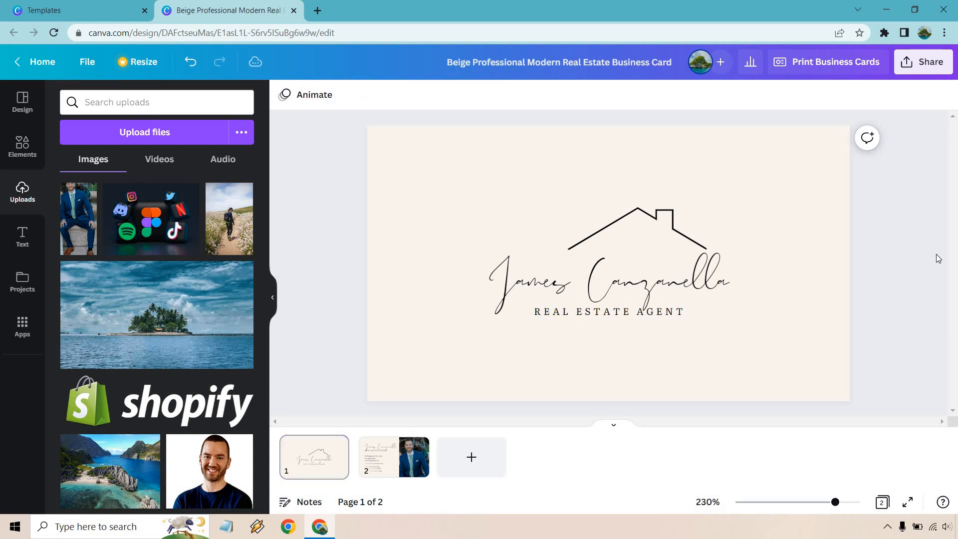
{"action": "left_click", "coordinate": [73, 10]}
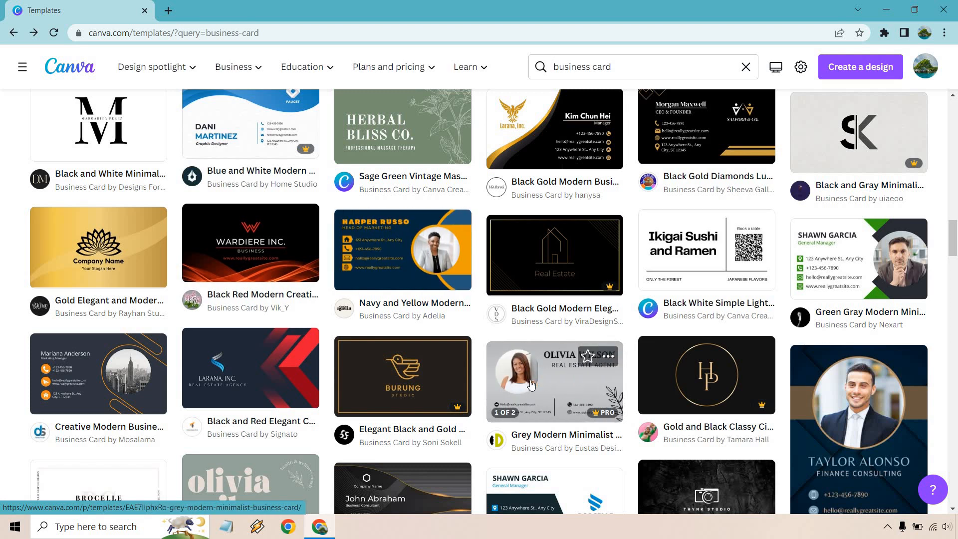
Start the Grey Modern Minimalist card, place James's uploaded photo in the circle frame and name it JAMES CANZANELLA.
{"action": "left_click", "coordinate": [554, 380]}
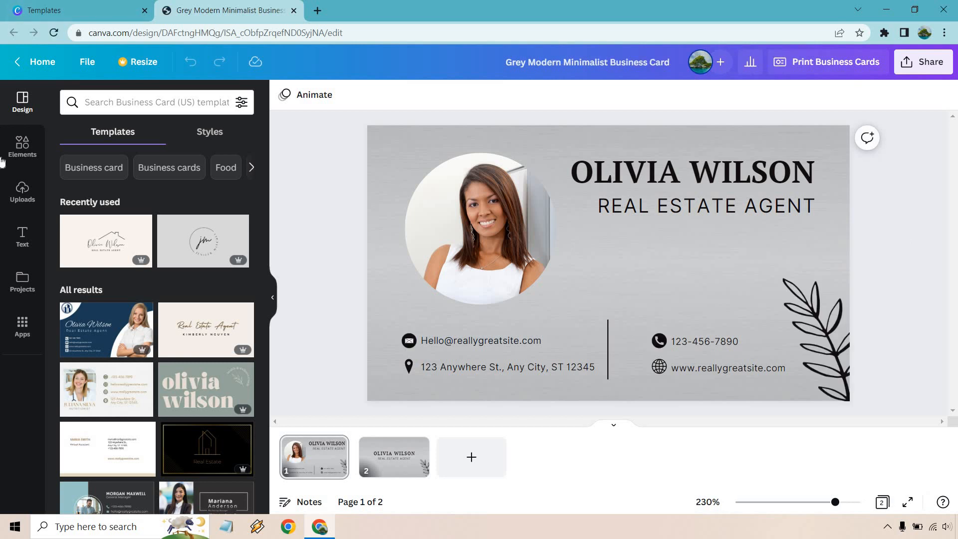
{"action": "left_click", "coordinate": [22, 192]}
{"action": "type", "text": "JAMES CANZANELLA"}
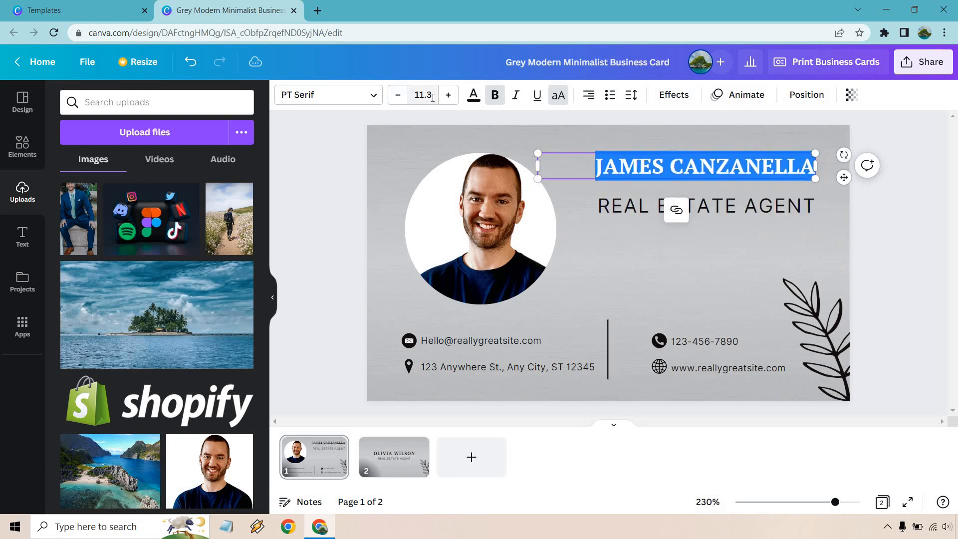
{"action": "left_click", "coordinate": [448, 95]}
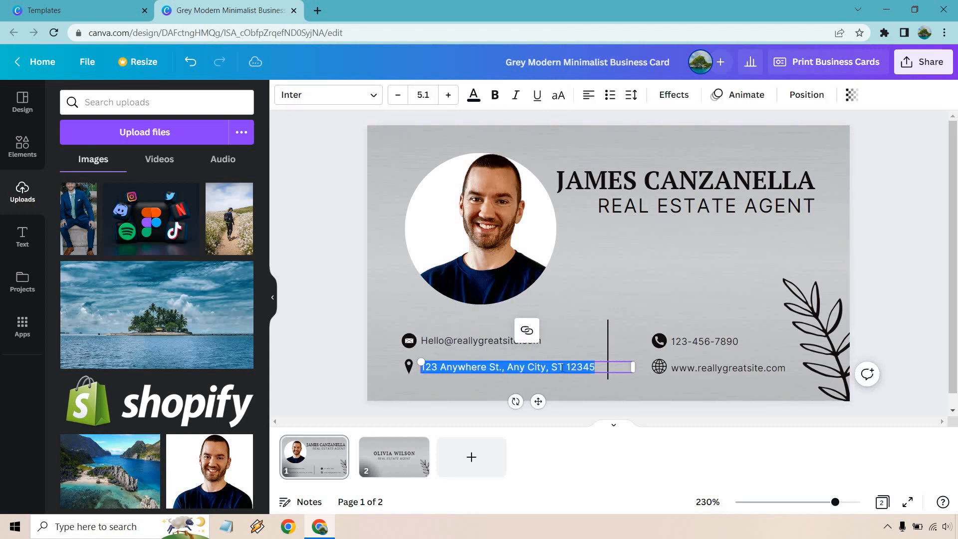
{"action": "left_click", "coordinate": [713, 341]}
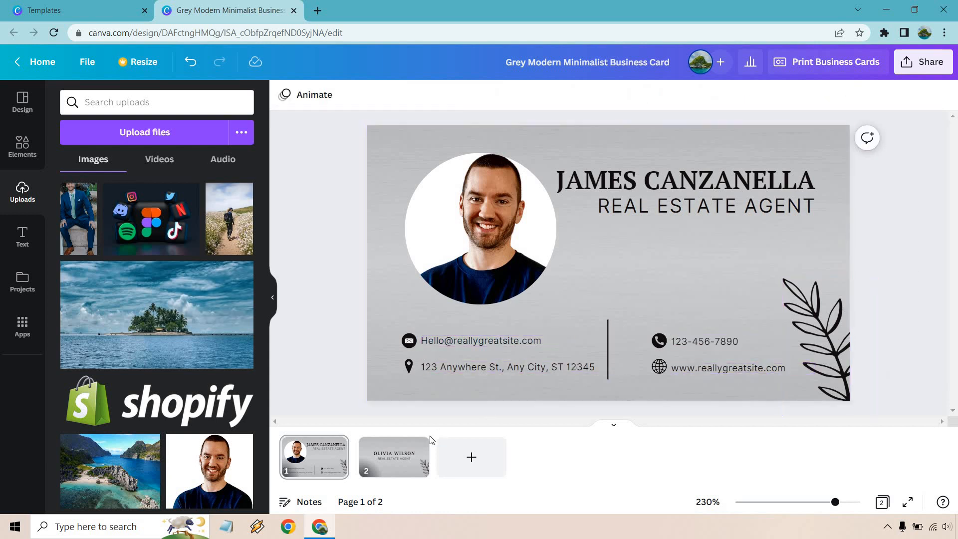
Rename page 2 to JAMES CANZANELLA and widen the name box so it fits on one line.
{"action": "left_click", "coordinate": [394, 456]}
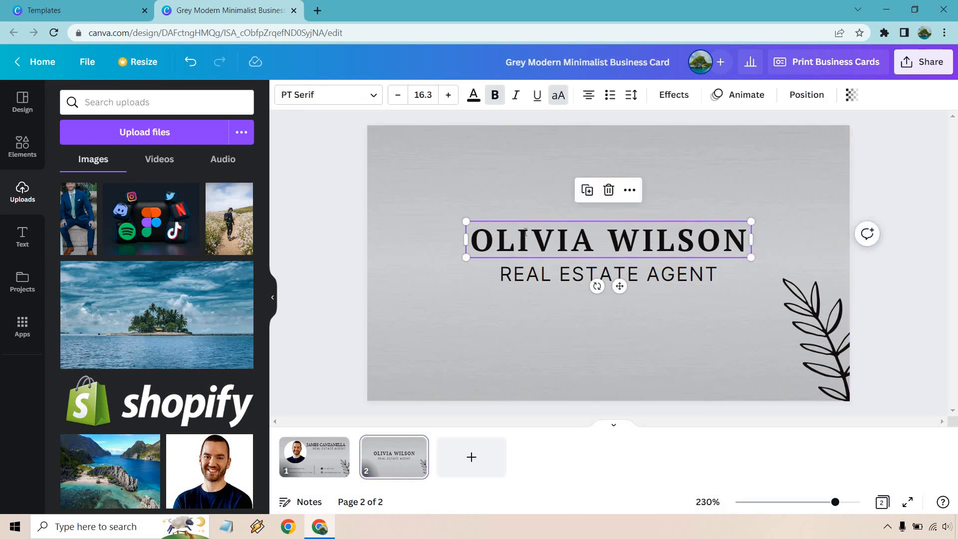
{"action": "type", "text": "JAMES CANZANELLA"}
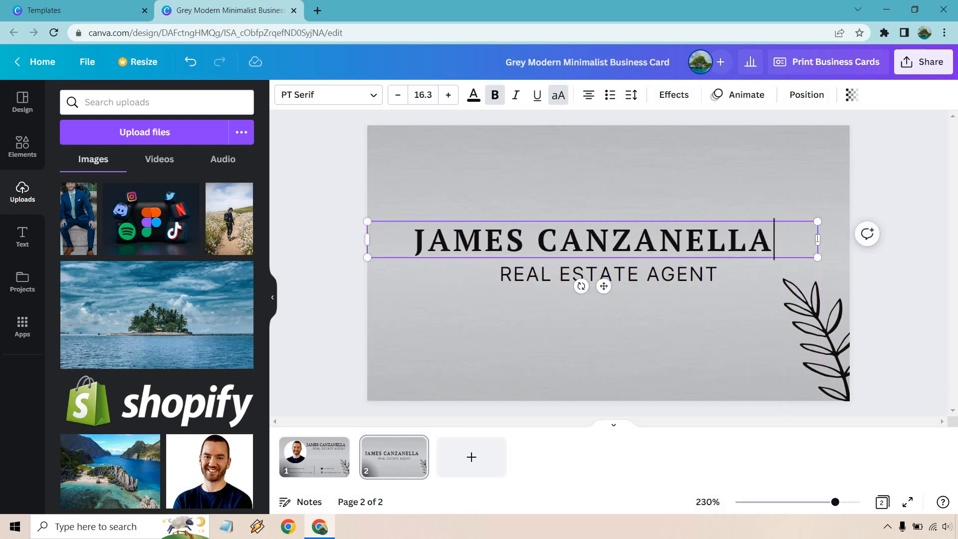
{"action": "left_click_drag", "start_coordinate": [817, 238], "coordinate": [849, 239]}
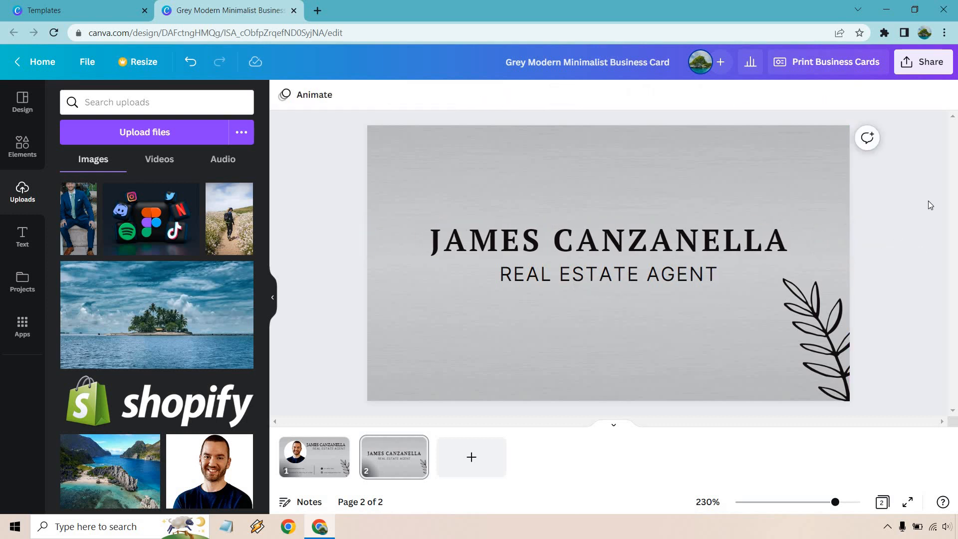
Back on page 1, show the Design panel's business card suggestions and select James's circular photo.
{"action": "left_click", "coordinate": [314, 456]}
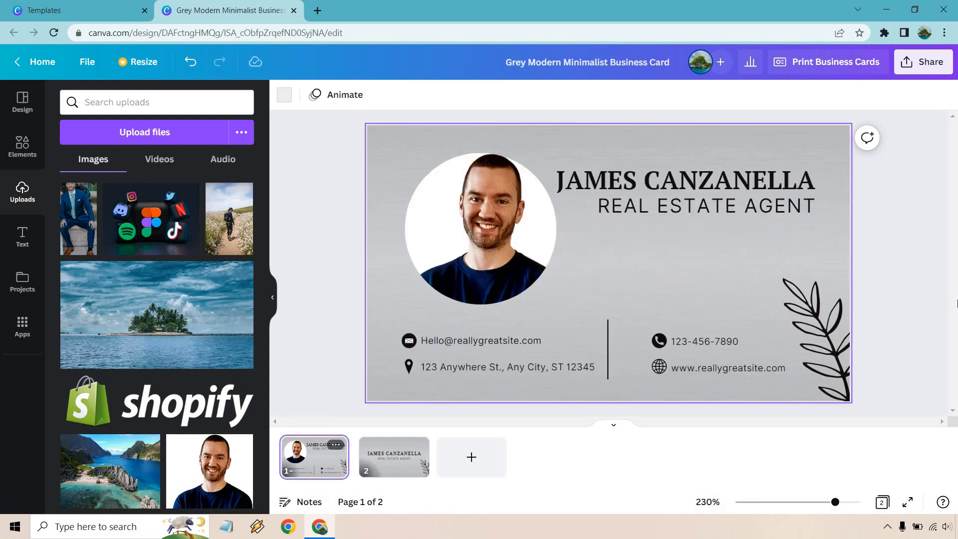
{"action": "left_click", "coordinate": [904, 215]}
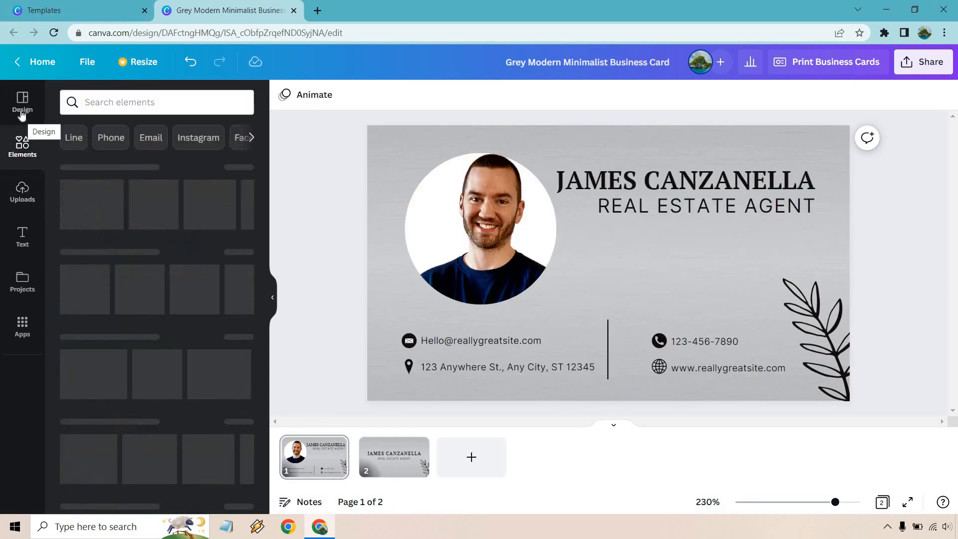
{"action": "left_click", "coordinate": [22, 102]}
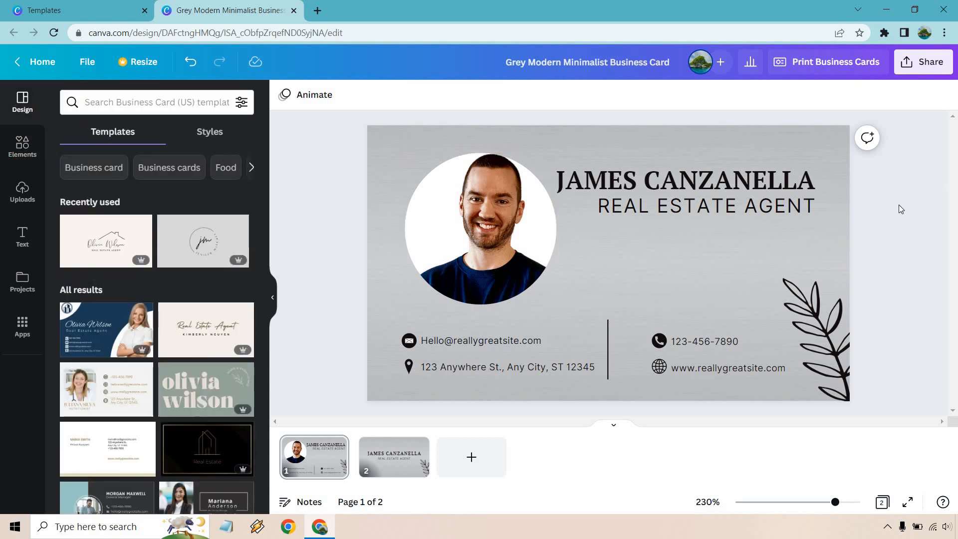
{"action": "left_click", "coordinate": [537, 233]}
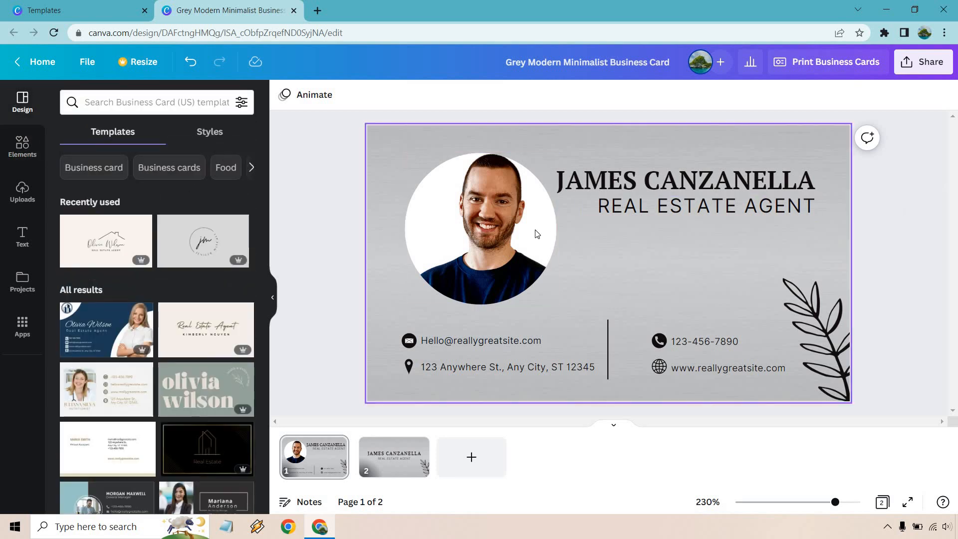
{"action": "mouse_move", "coordinate": [527, 244]}
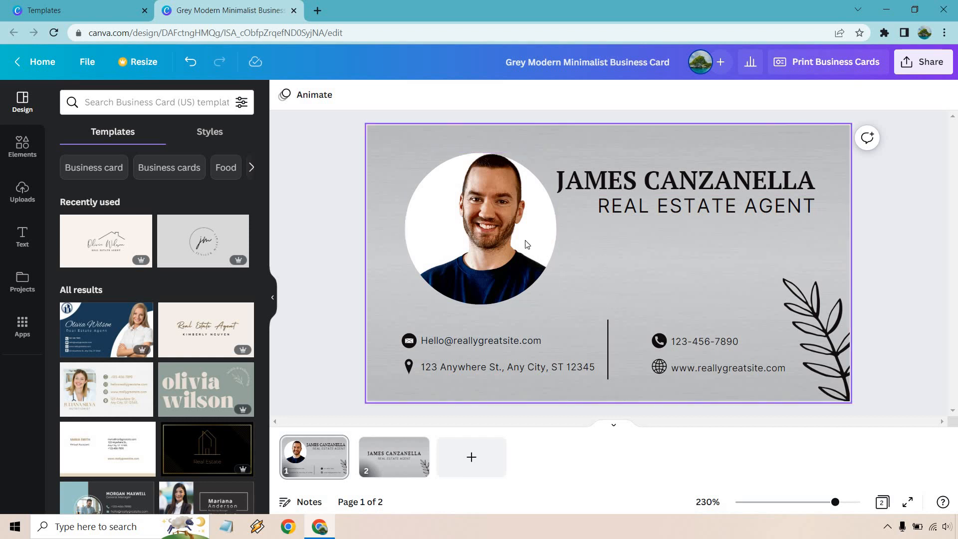
{"action": "left_click", "coordinate": [885, 222]}
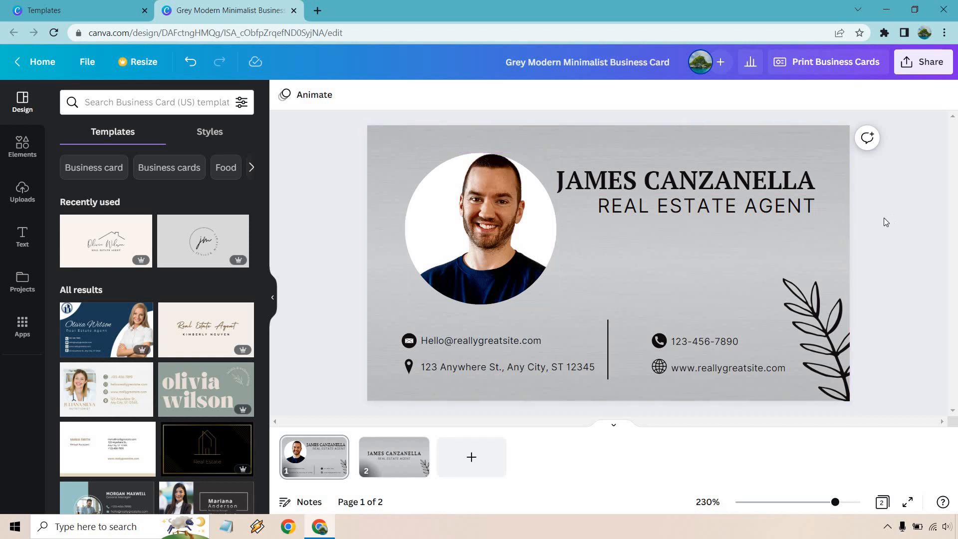
{"action": "left_click", "coordinate": [480, 230]}
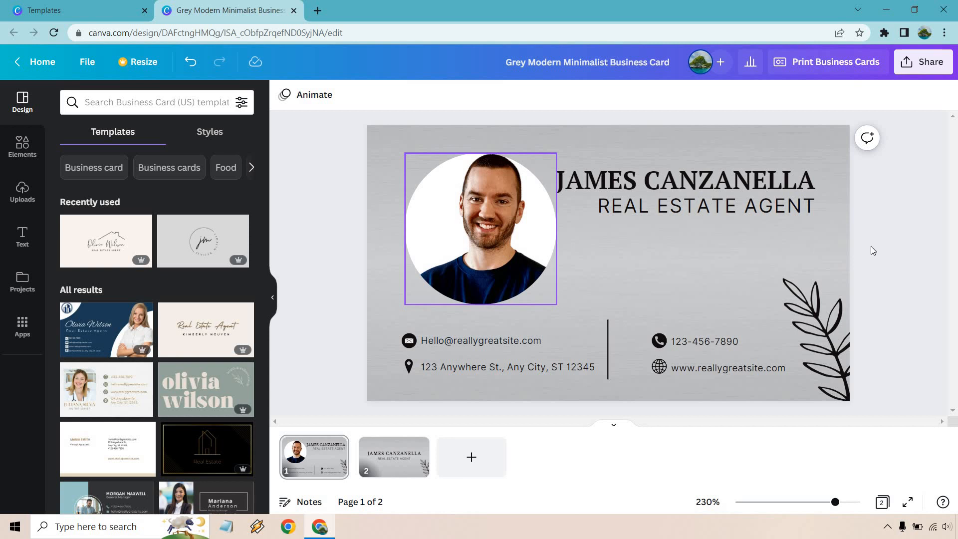